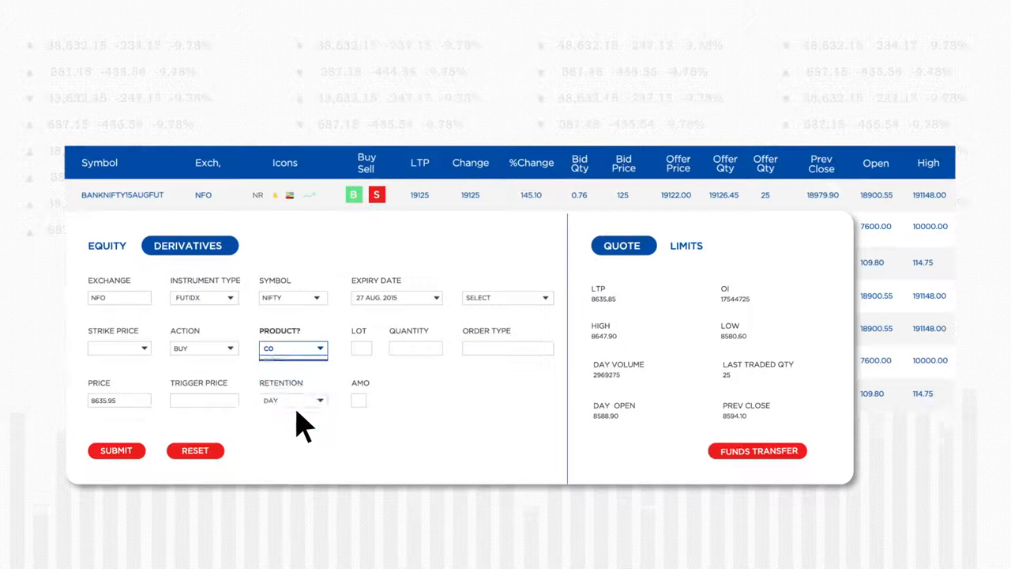
# - Enter 8464.17 as the cover order's trigger price, the range minimum
pyautogui.click(203, 399)
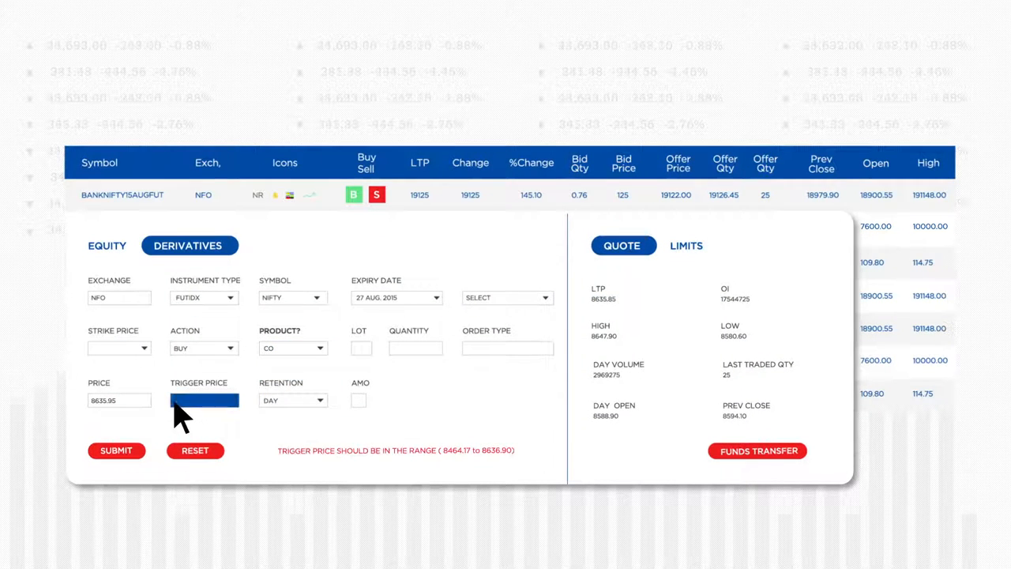
pyautogui.write('8464.17')
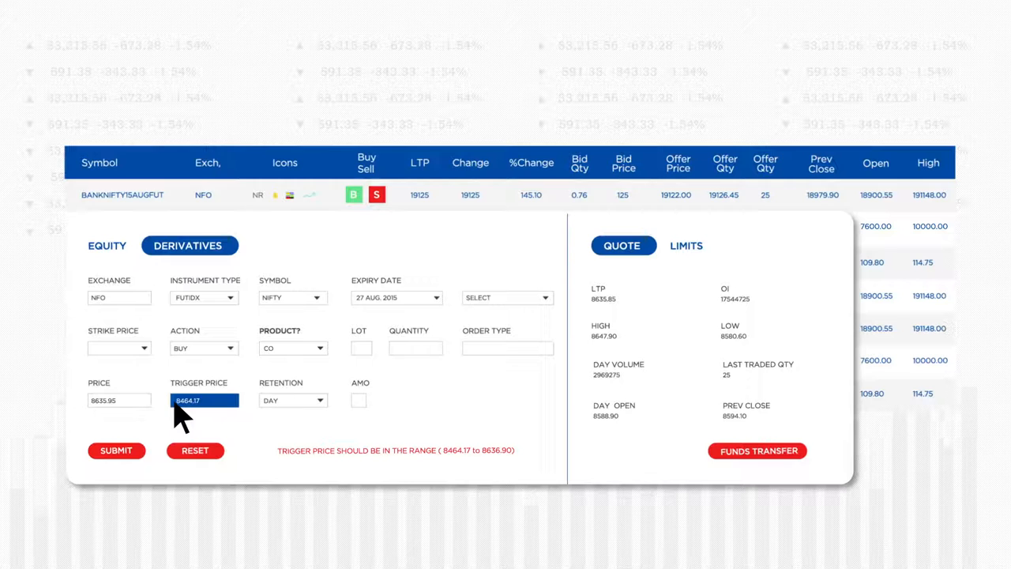